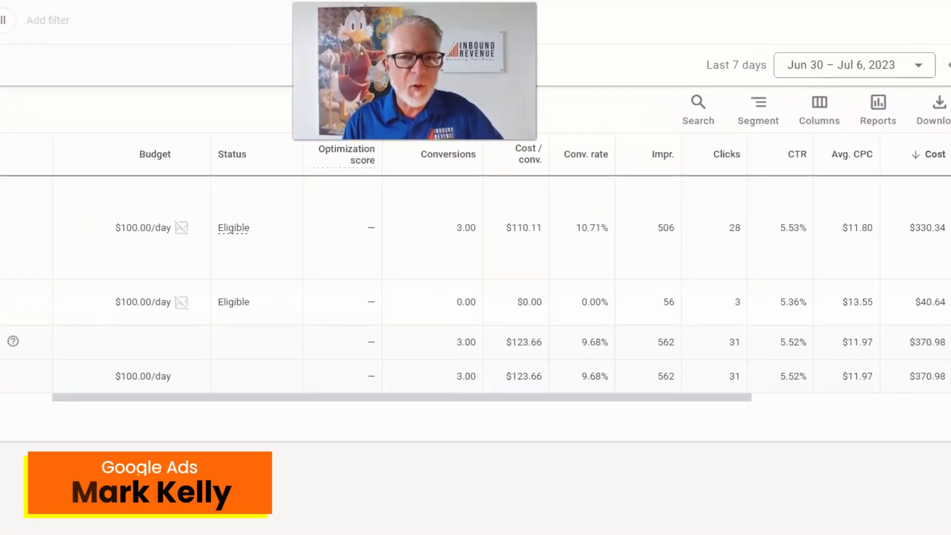
scroll(up, 3)
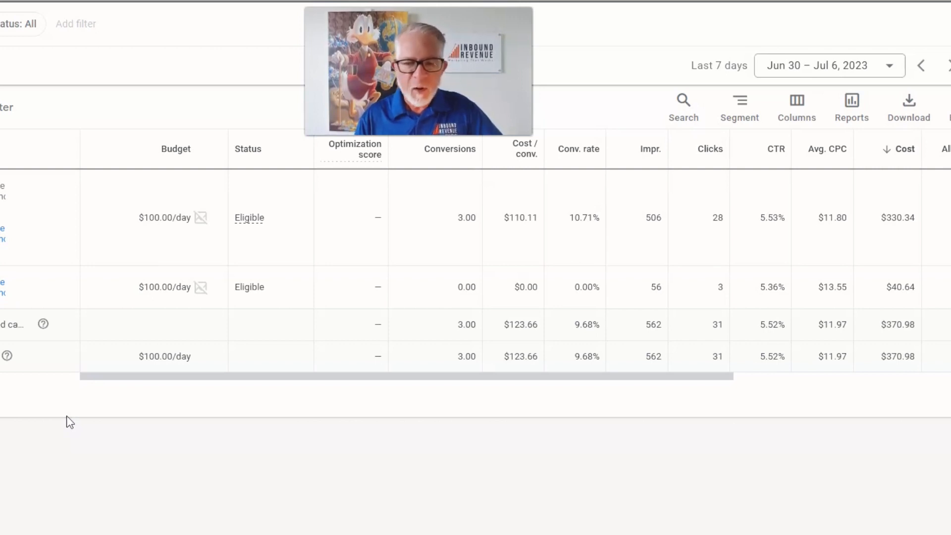
scroll(up, 3)
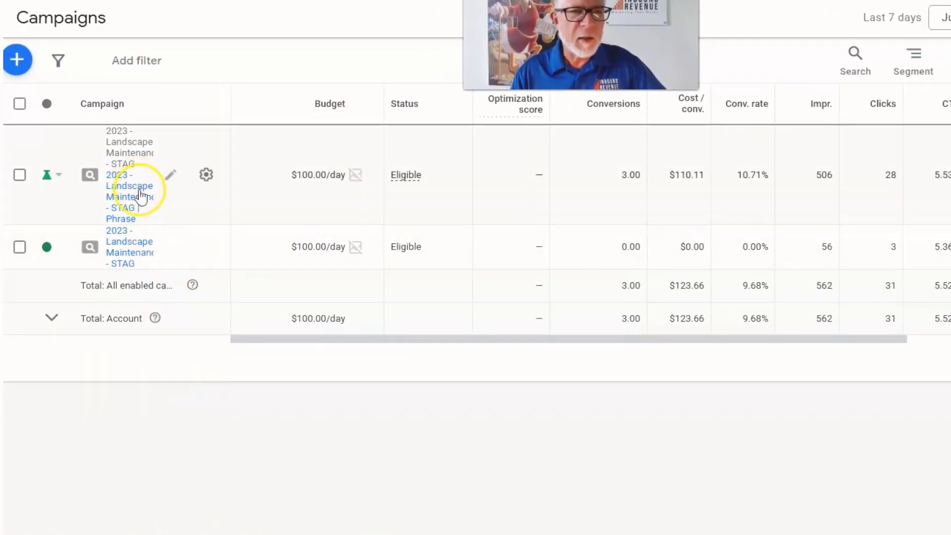
mouse_move(286, 371)
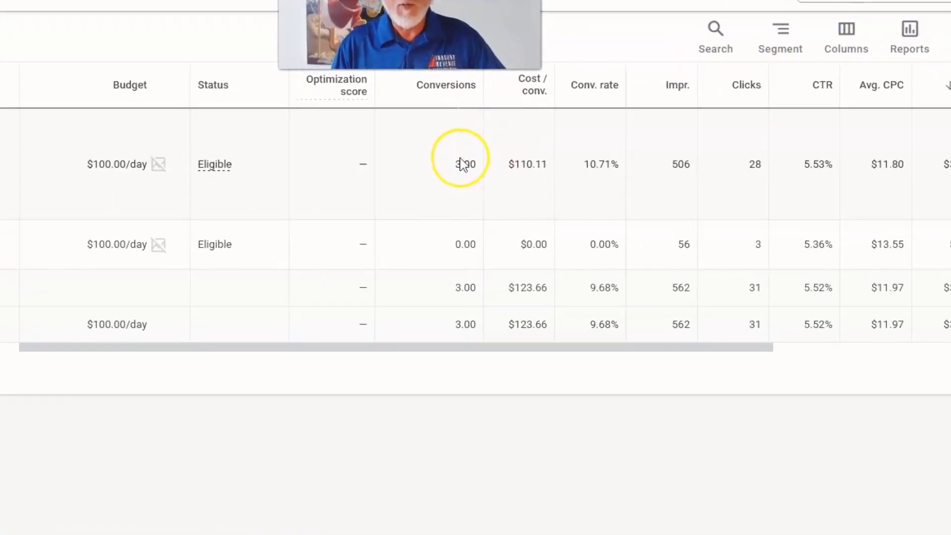
mouse_move(479, 227)
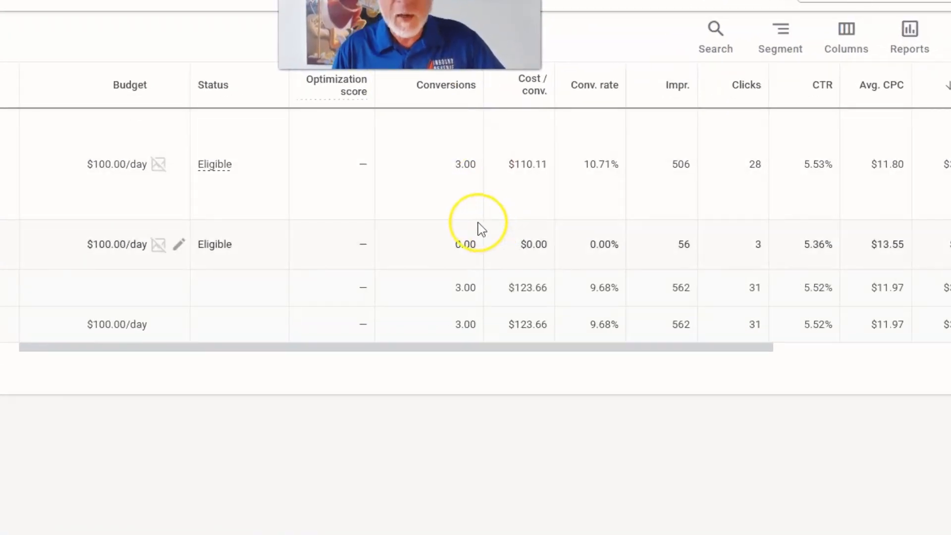
mouse_move(527, 163)
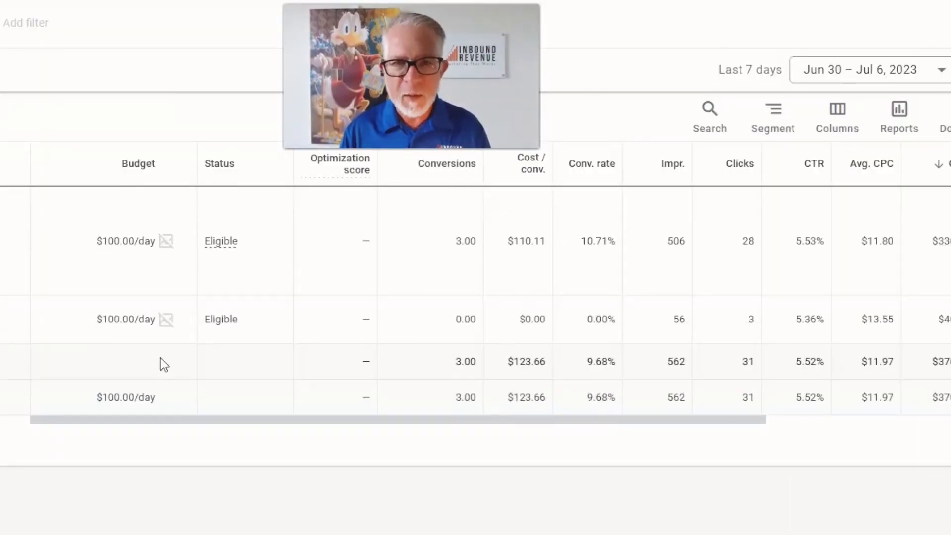
scroll(up, 3)
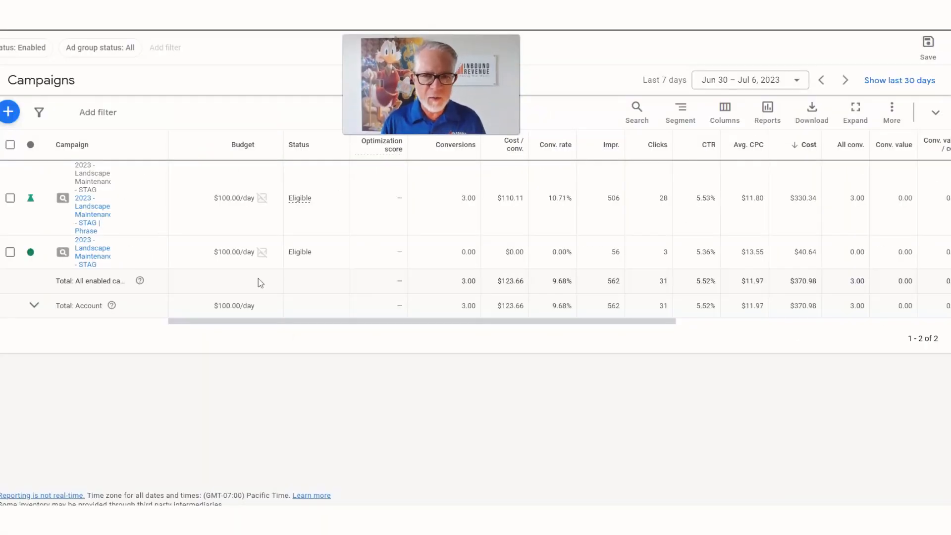